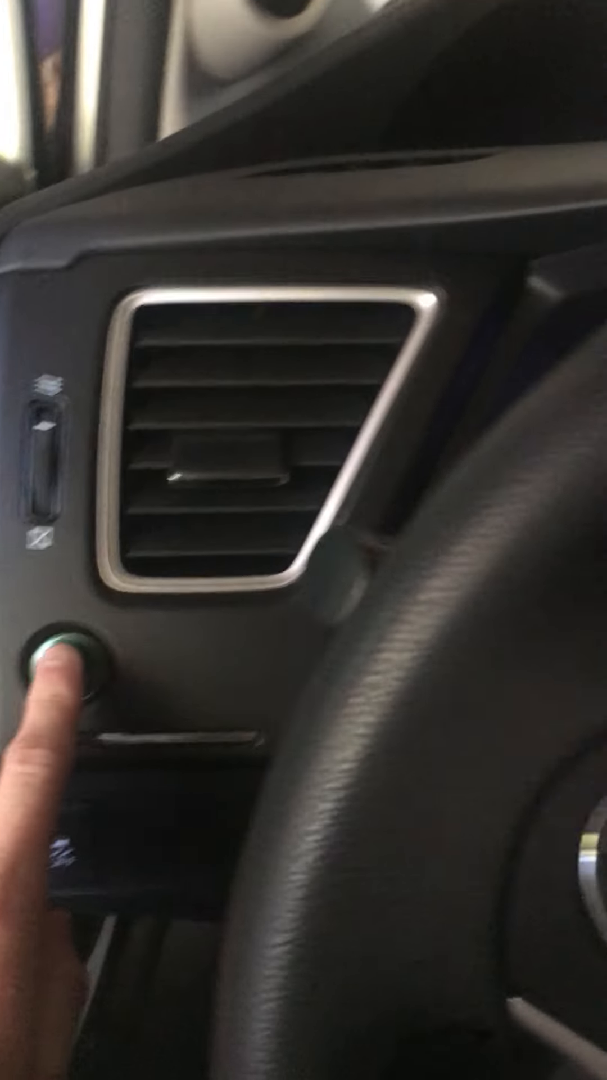
pyautogui.click(68, 679)
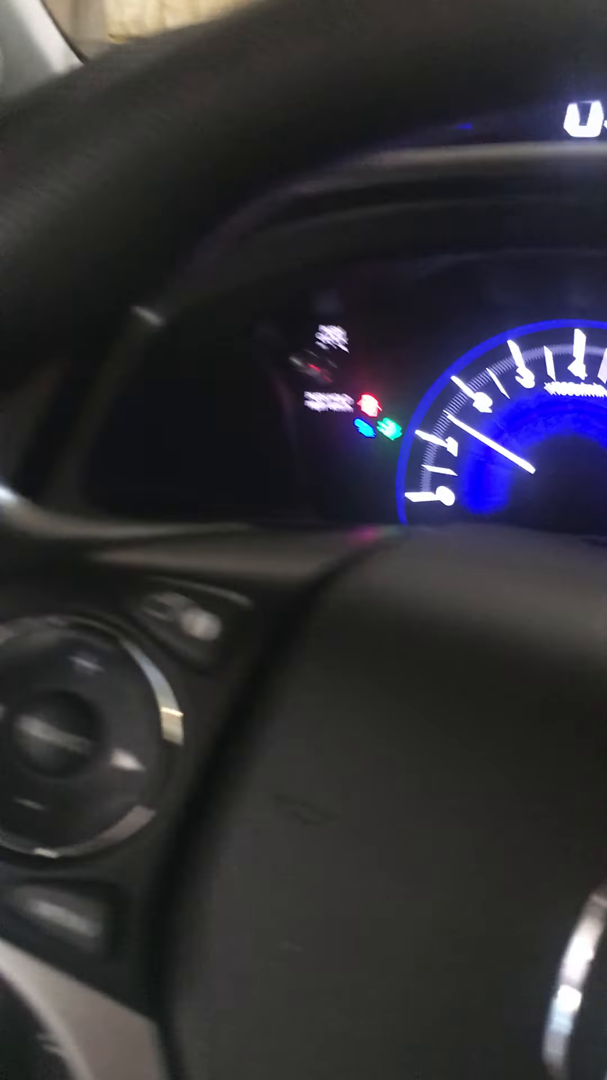